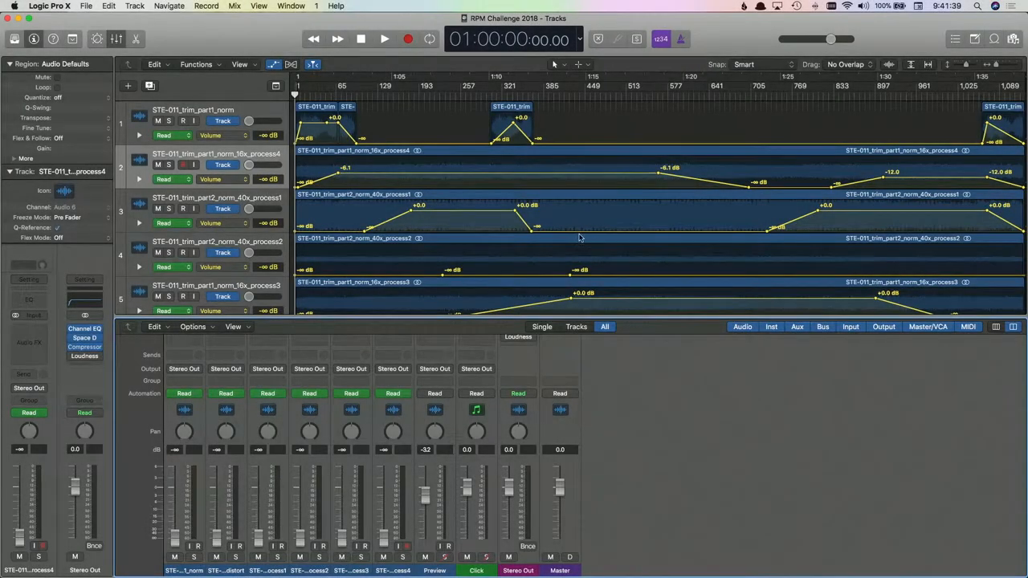
pyautogui.moveTo(561, 220)
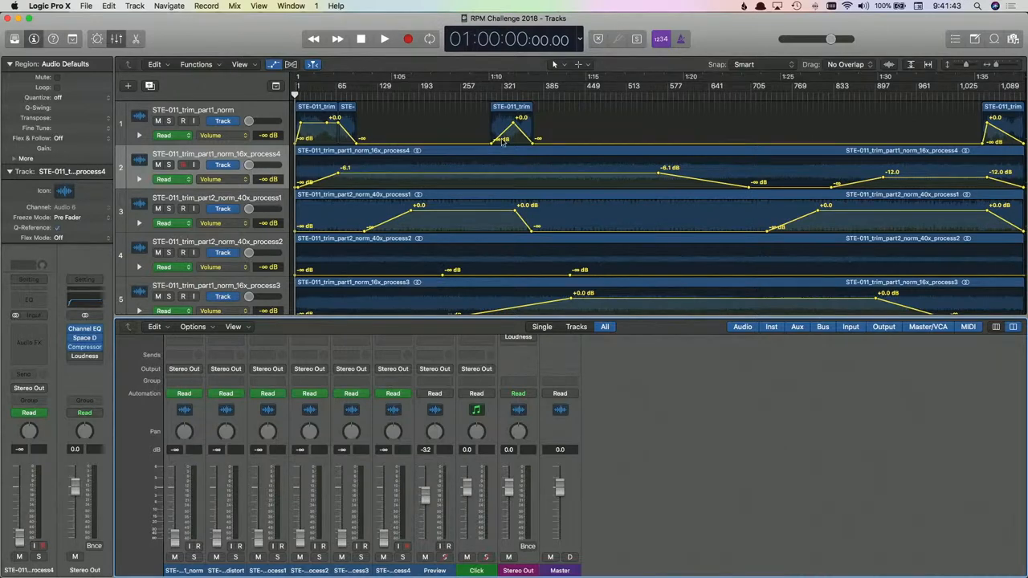
pyautogui.moveTo(506, 182)
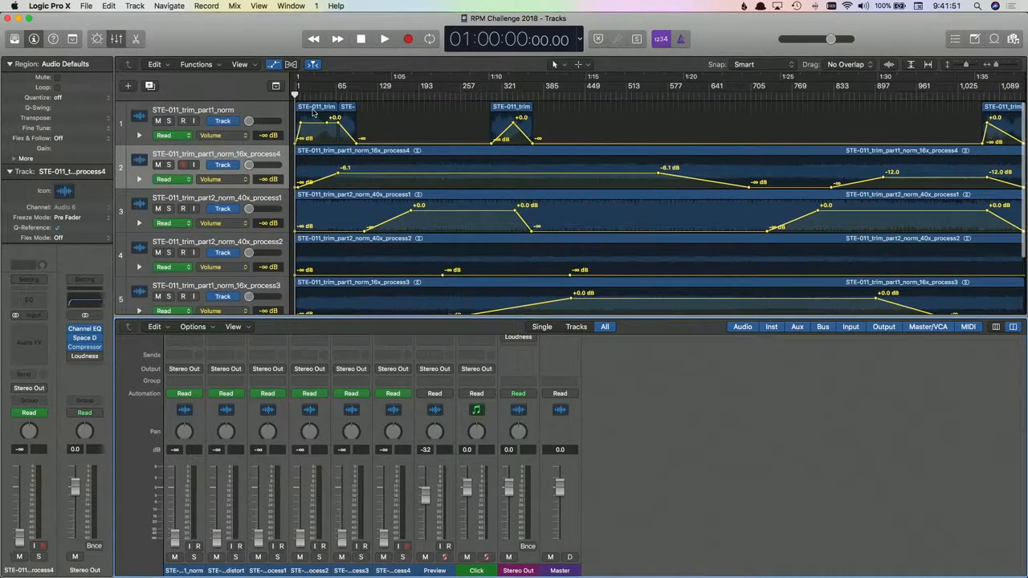
# - Select track 1, switch its automation lane to Solo and play the intro, then stop around 1:01:36
pyautogui.click(346, 107)
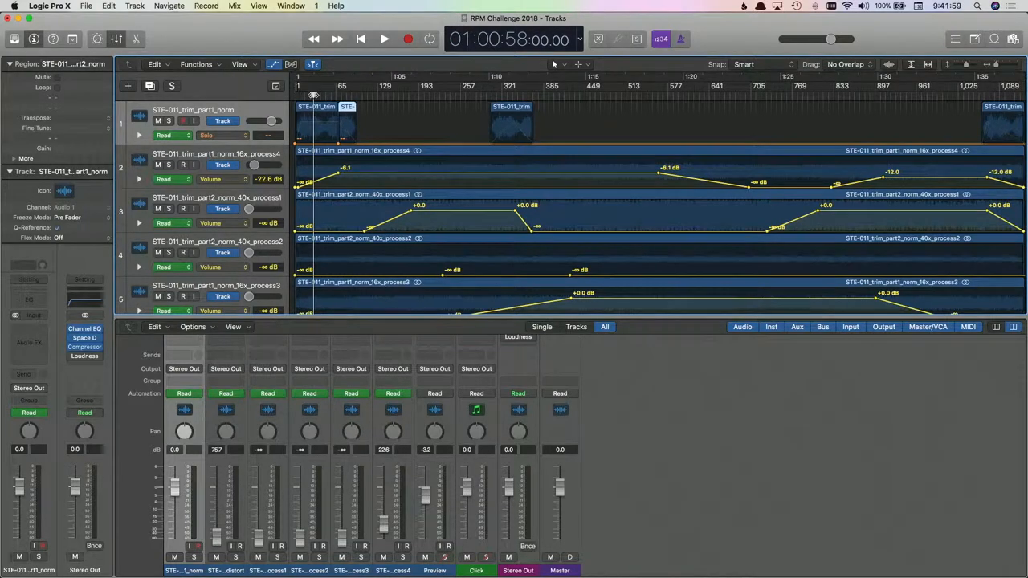
pyautogui.click(384, 39)
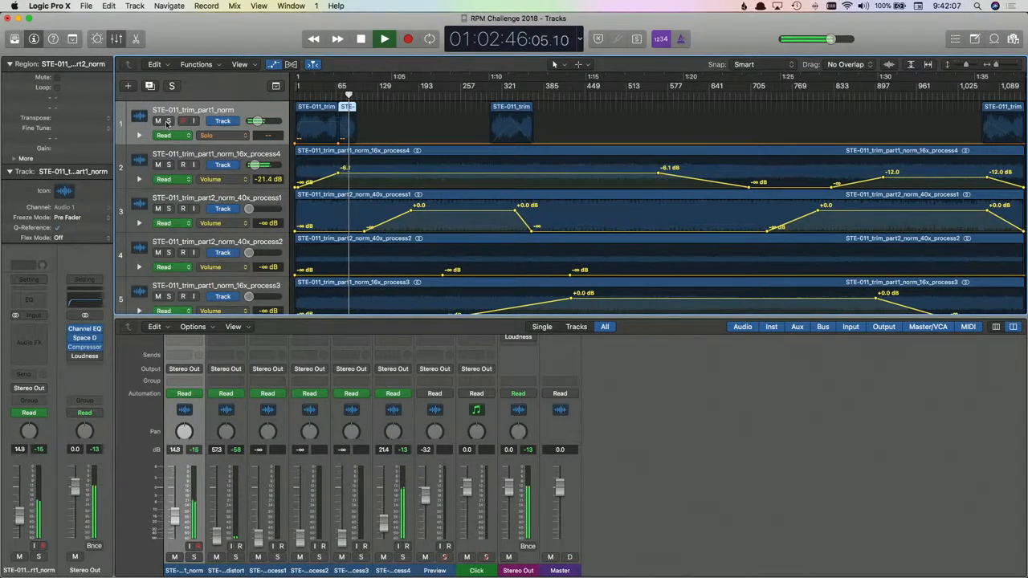
pyautogui.click(169, 120)
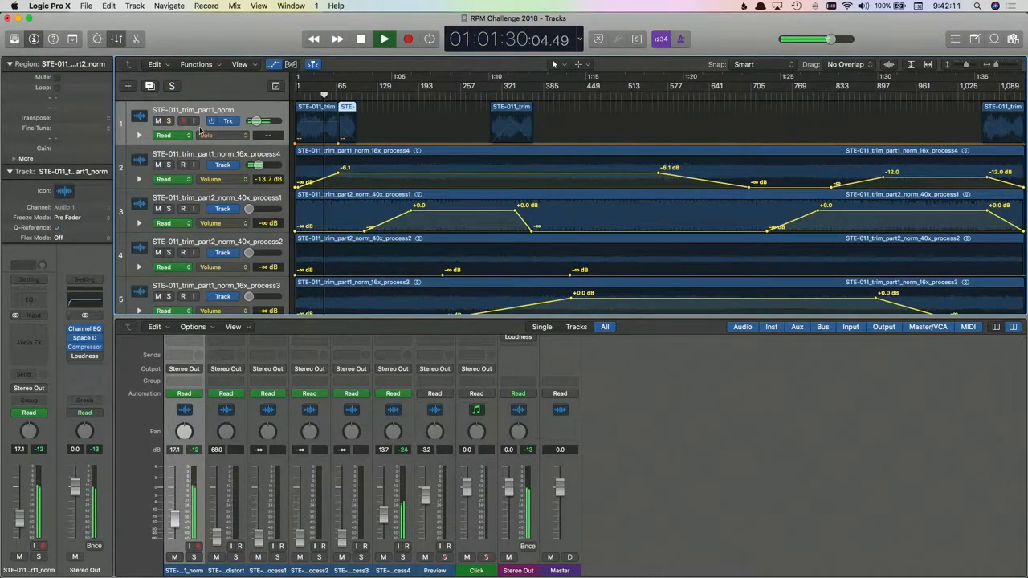
pyautogui.click(169, 121)
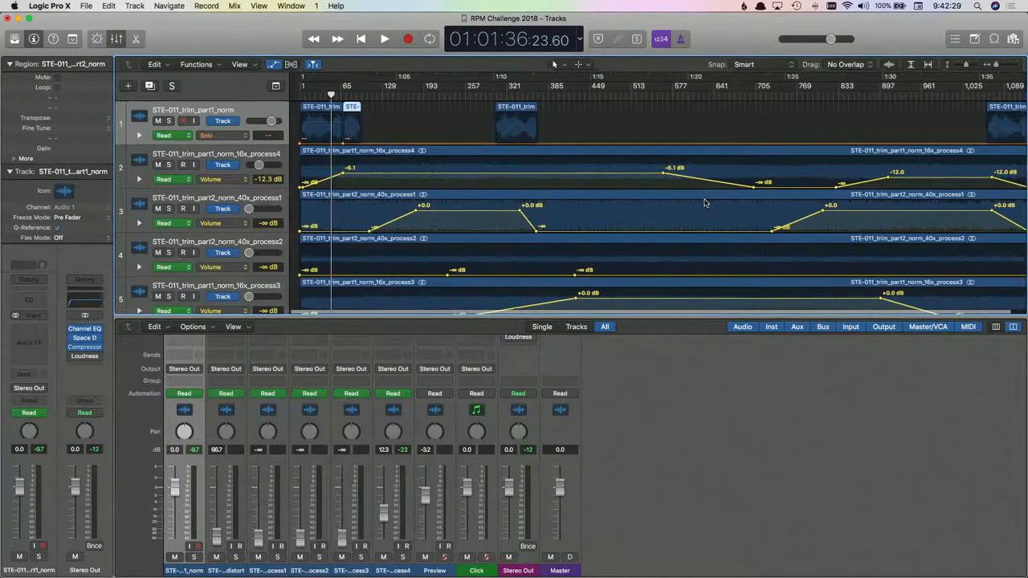
# - Move to bar 1,089 near 1:35 and start playback of the project's ending
pyautogui.scroll(-3)
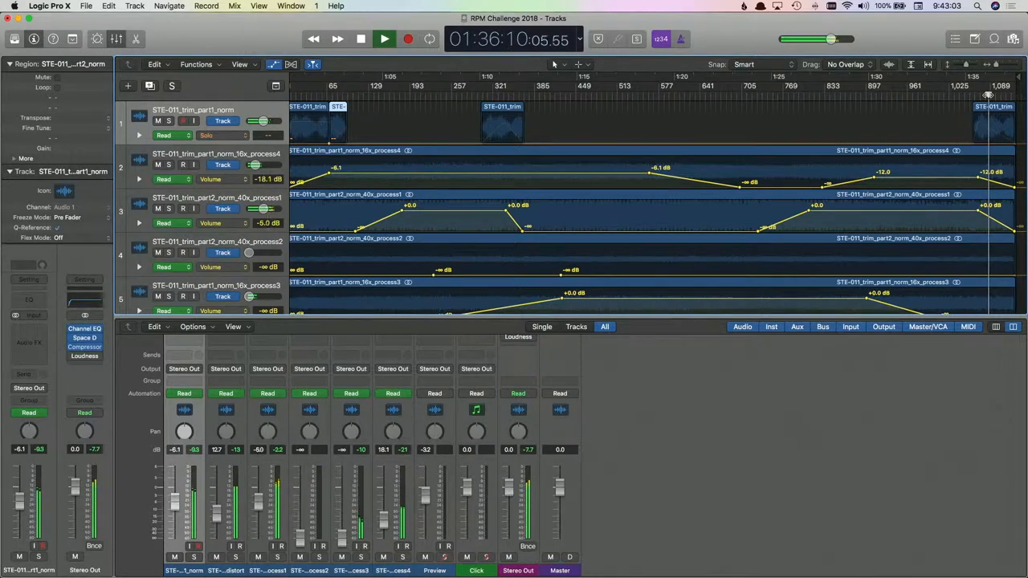
# - Return track 1's automation lane to Volume and stop playback at 1:37:34
pyautogui.scroll(-3)
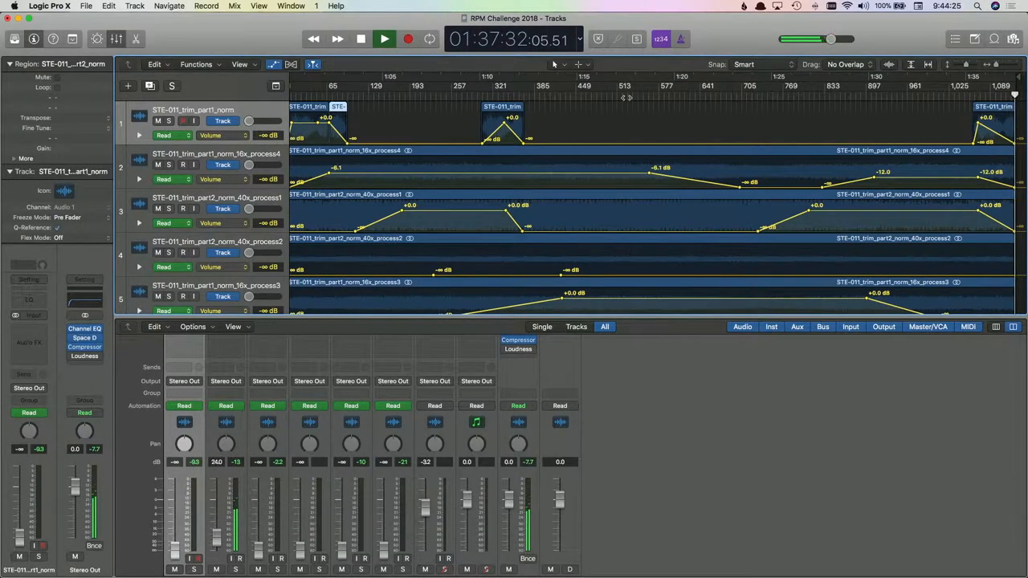
pyautogui.click(360, 39)
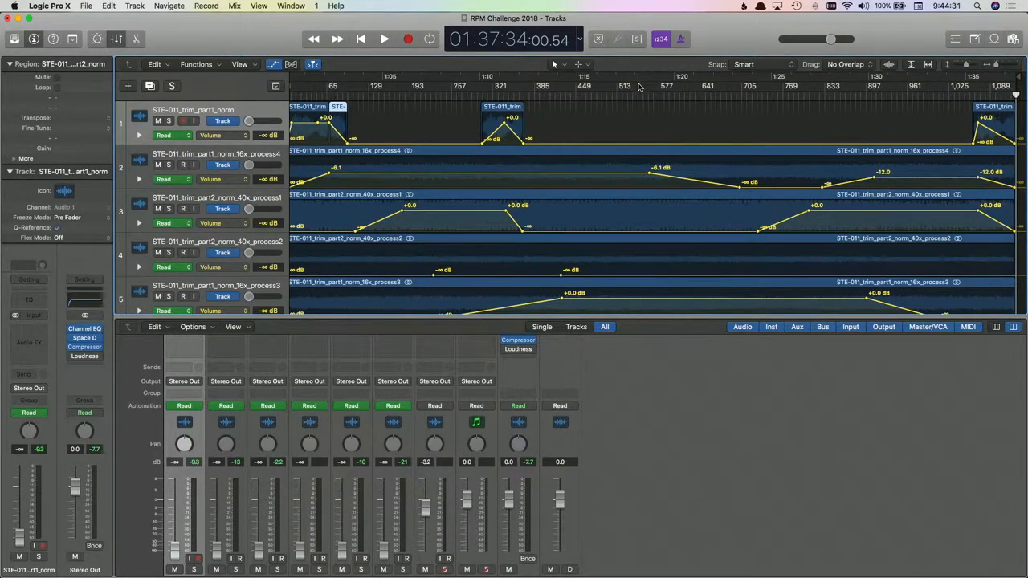
# - Scroll the Tracks area down to reveal track 6, the reverse pitch-distort audio
pyautogui.scroll(-3)
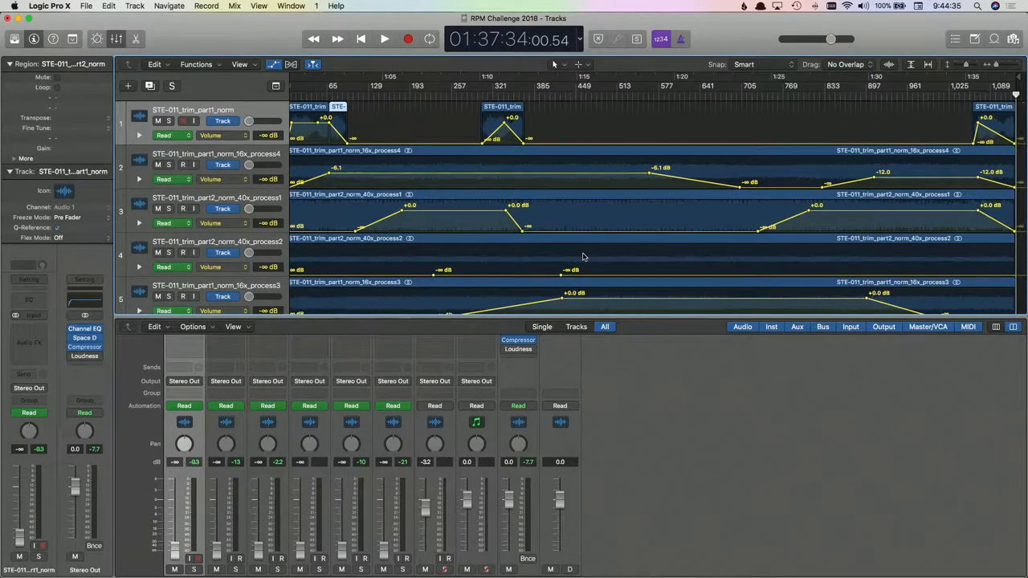
pyautogui.moveTo(428, 214)
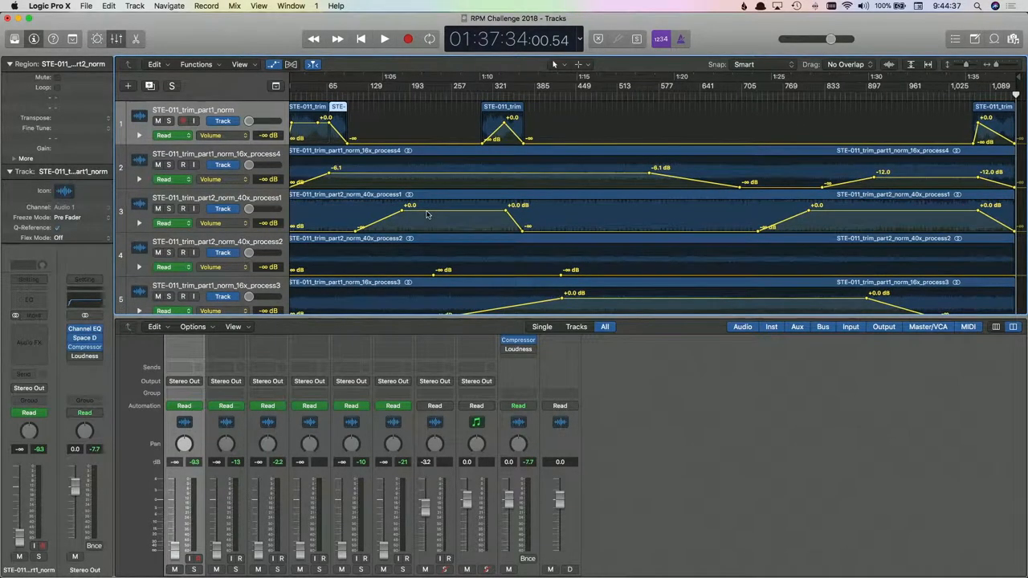
pyautogui.moveTo(505, 191)
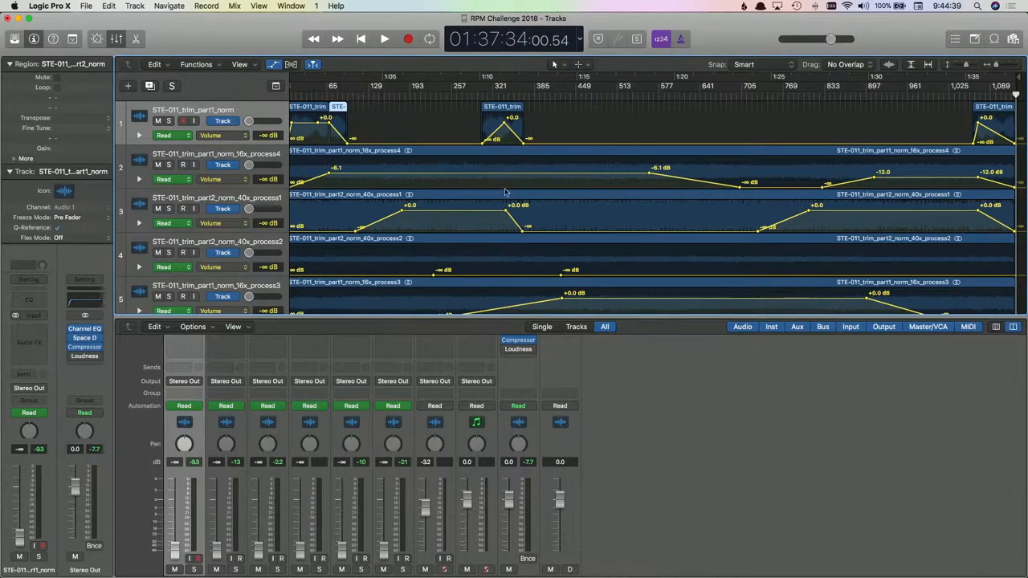
pyautogui.moveTo(506, 183)
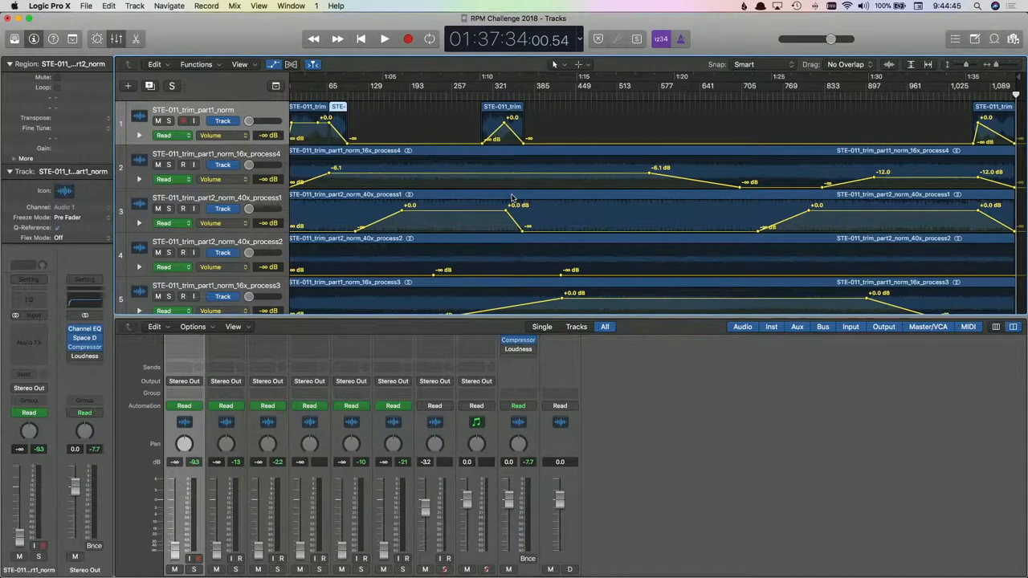
pyautogui.moveTo(646, 226)
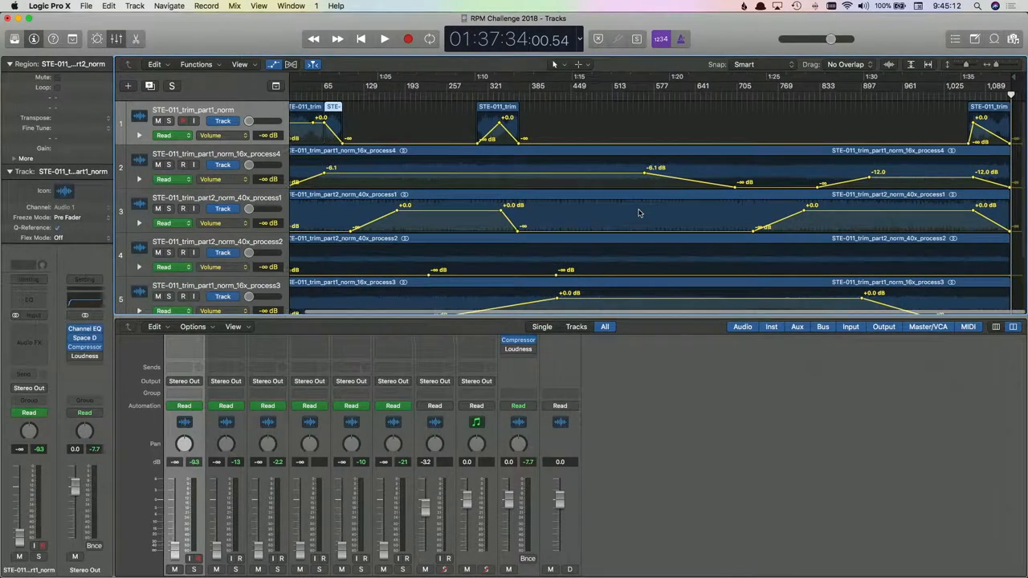
pyautogui.scroll(-3)
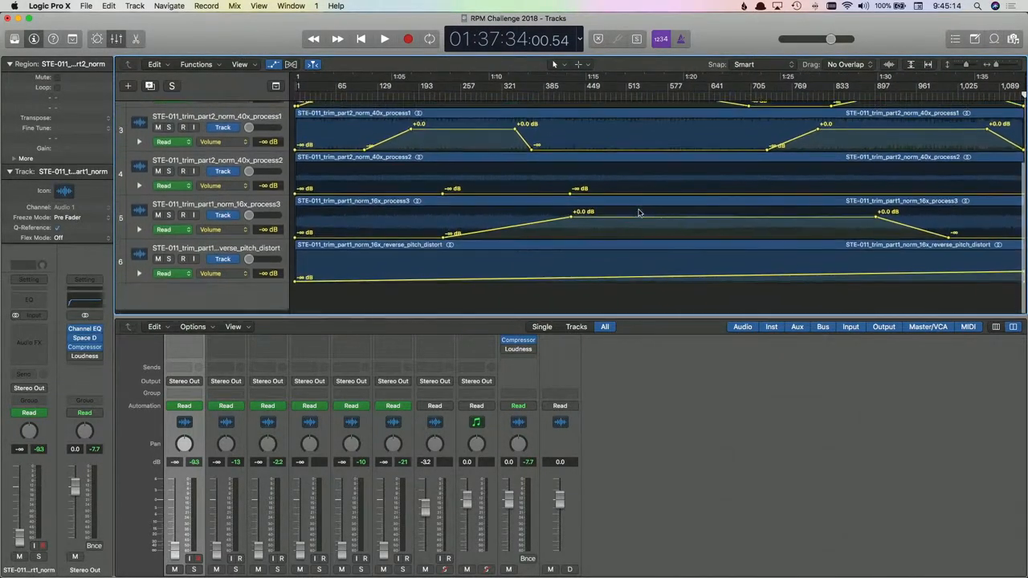